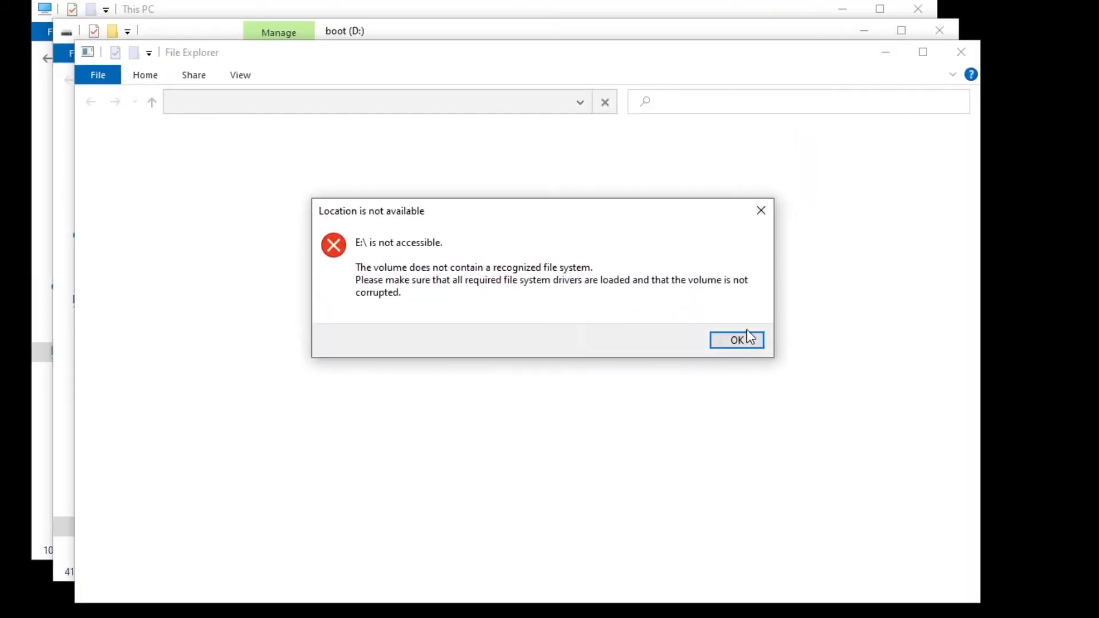
Step: Acknowledge the 'Location is not available' error for drive E: so the boot (D:) files remain listed
{"action": "left_click", "coordinate": [736, 340]}
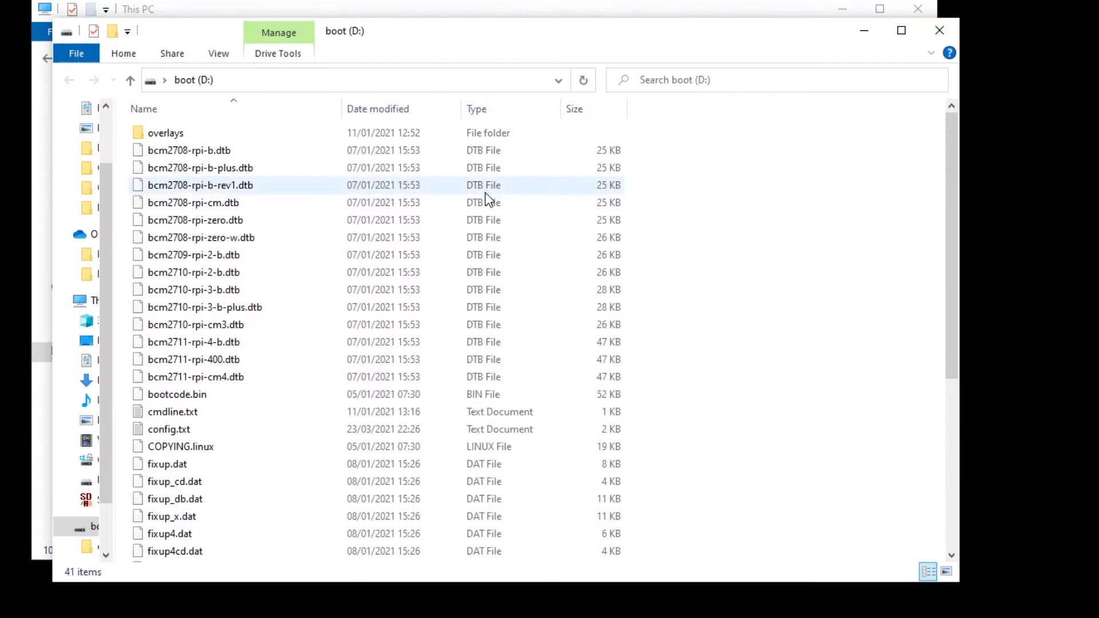
{"action": "mouse_move", "coordinate": [322, 45]}
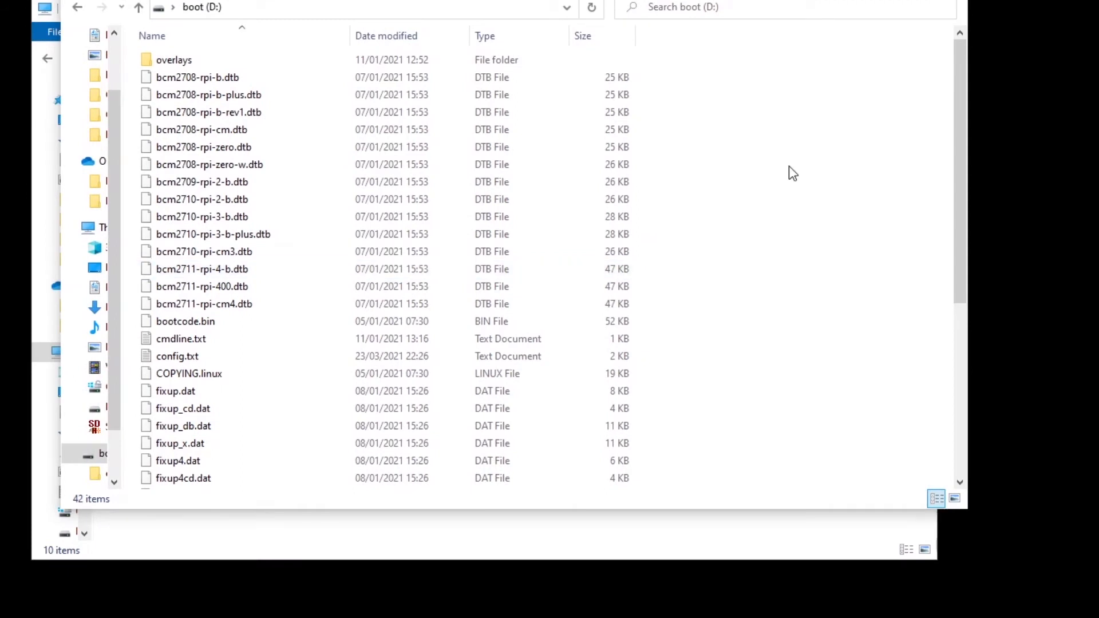
{"action": "mouse_move", "coordinate": [796, 161]}
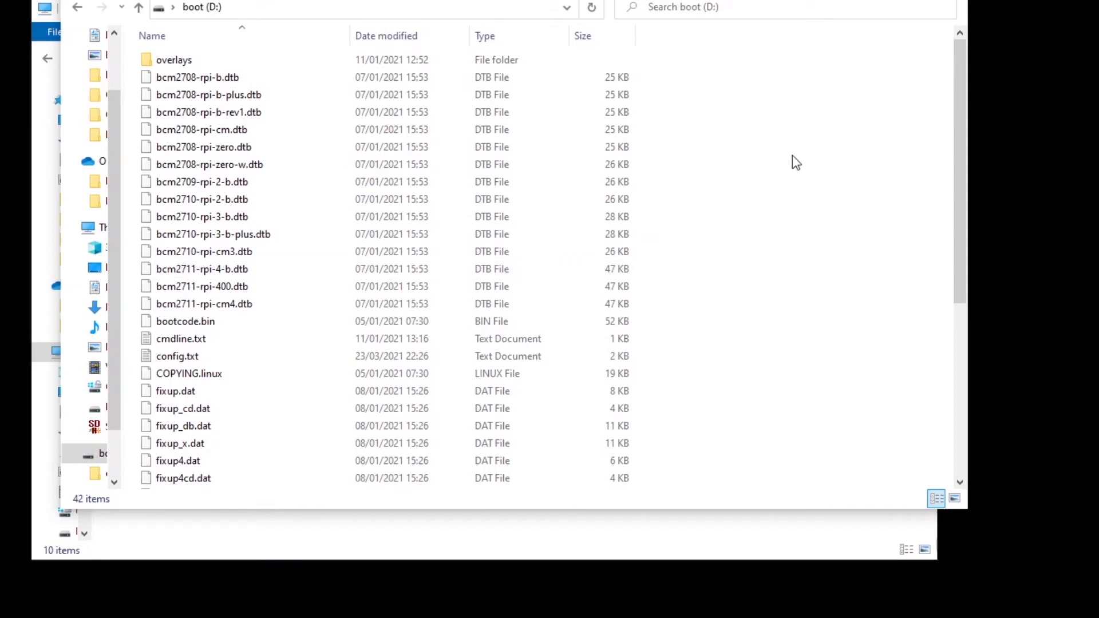
{"action": "mouse_move", "coordinate": [782, 159]}
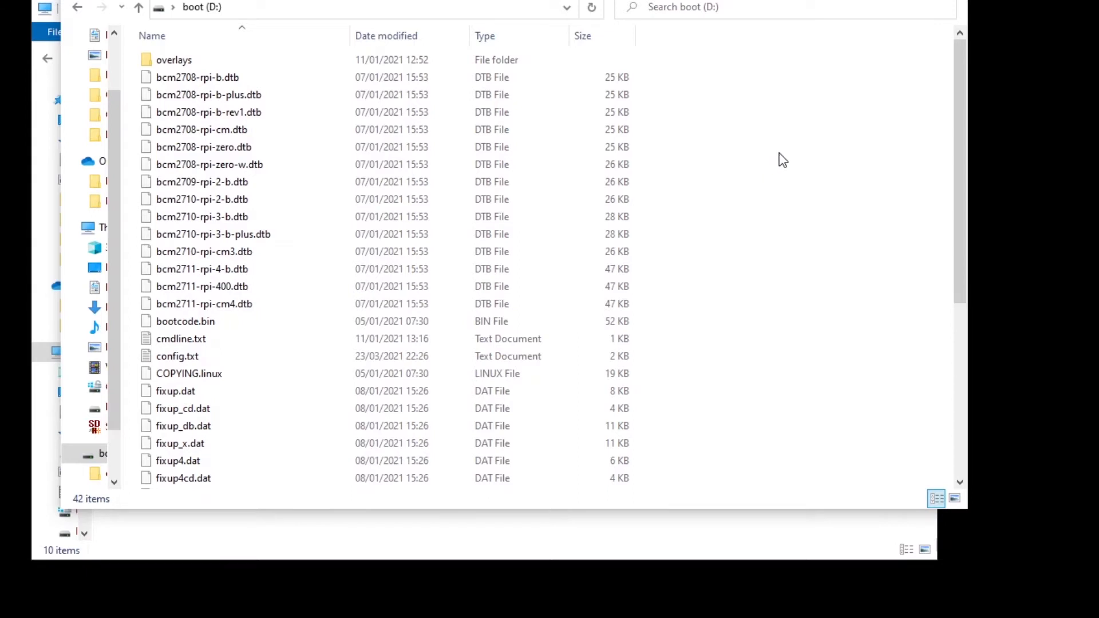
{"action": "mouse_move", "coordinate": [732, 106]}
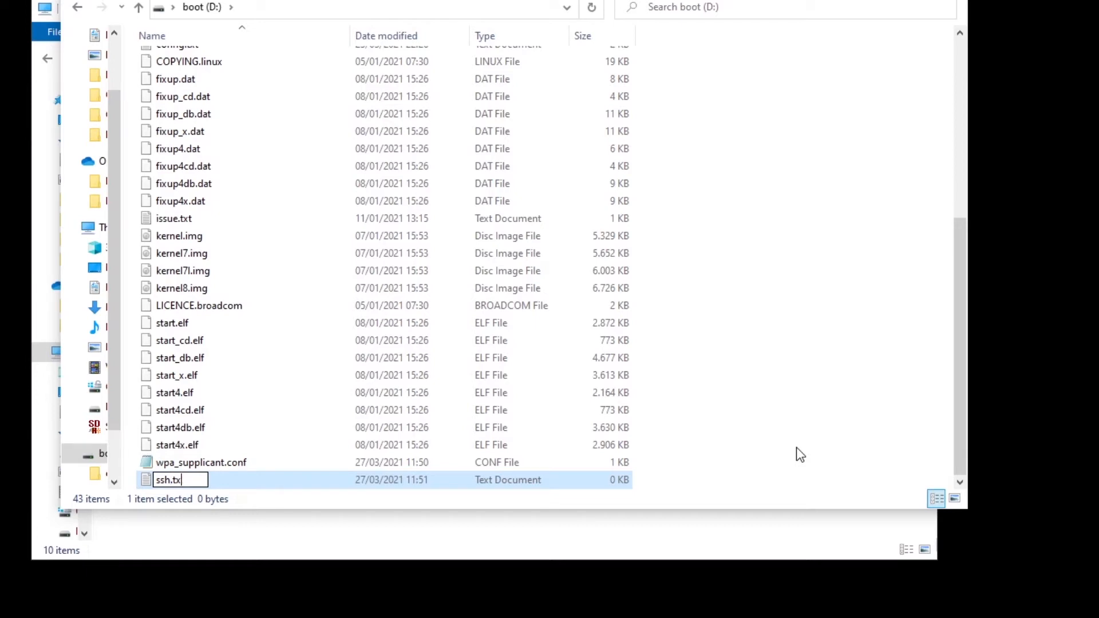
Step: Name the new file ssh with no .txt extension, accept the rename warning, then select wpa_supplicant.conf
{"action": "key", "text": "BackSpace"}
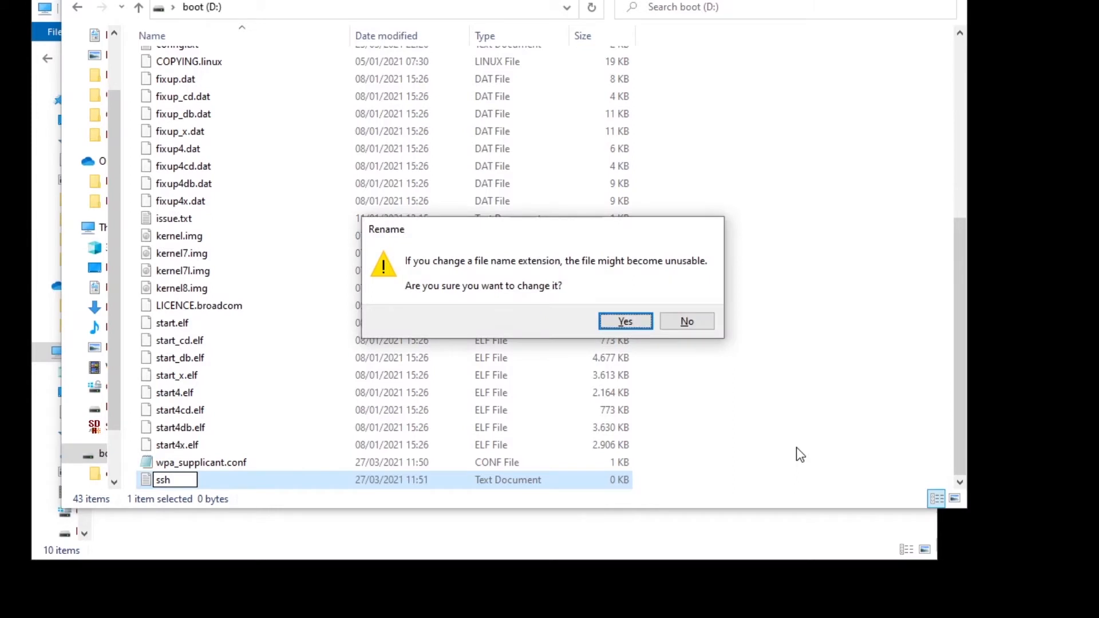
{"action": "left_click", "coordinate": [623, 320]}
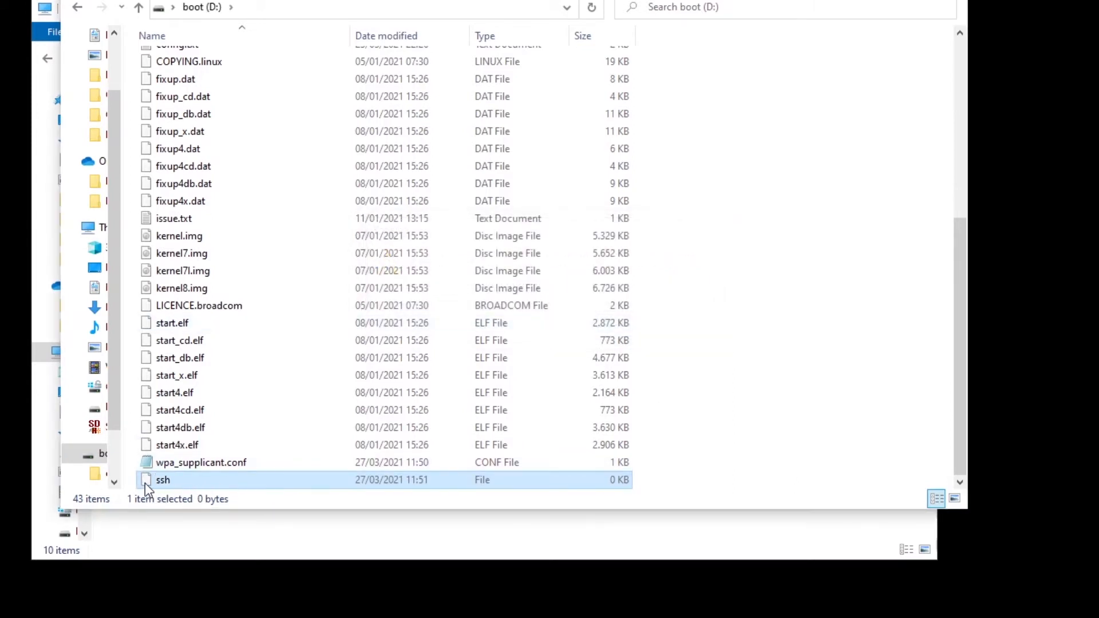
{"action": "left_click", "coordinate": [738, 454]}
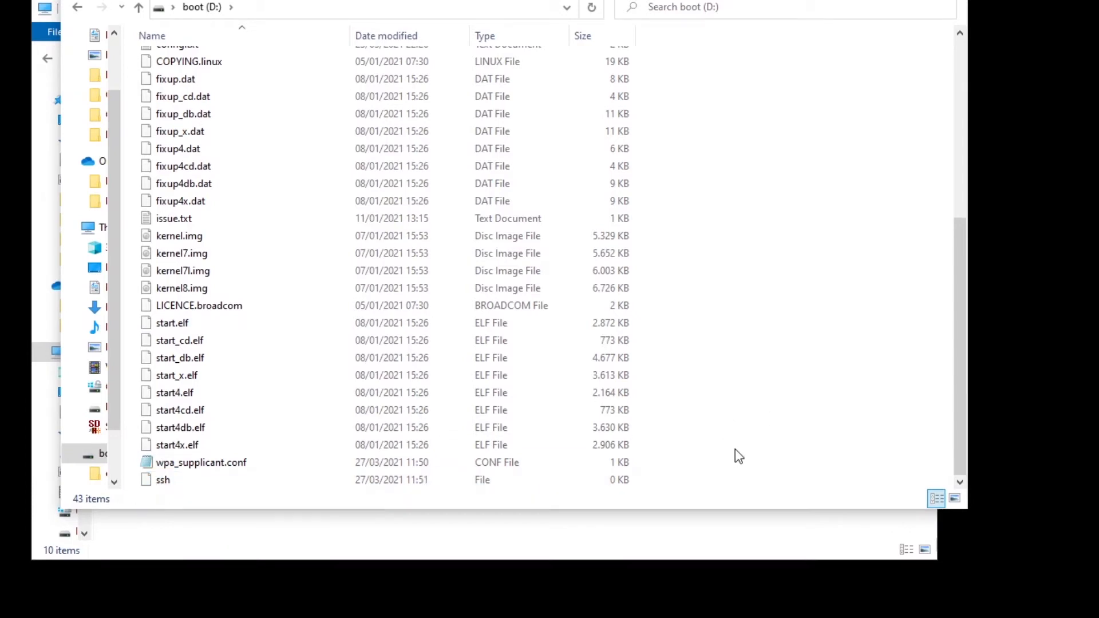
{"action": "mouse_move", "coordinate": [758, 345]}
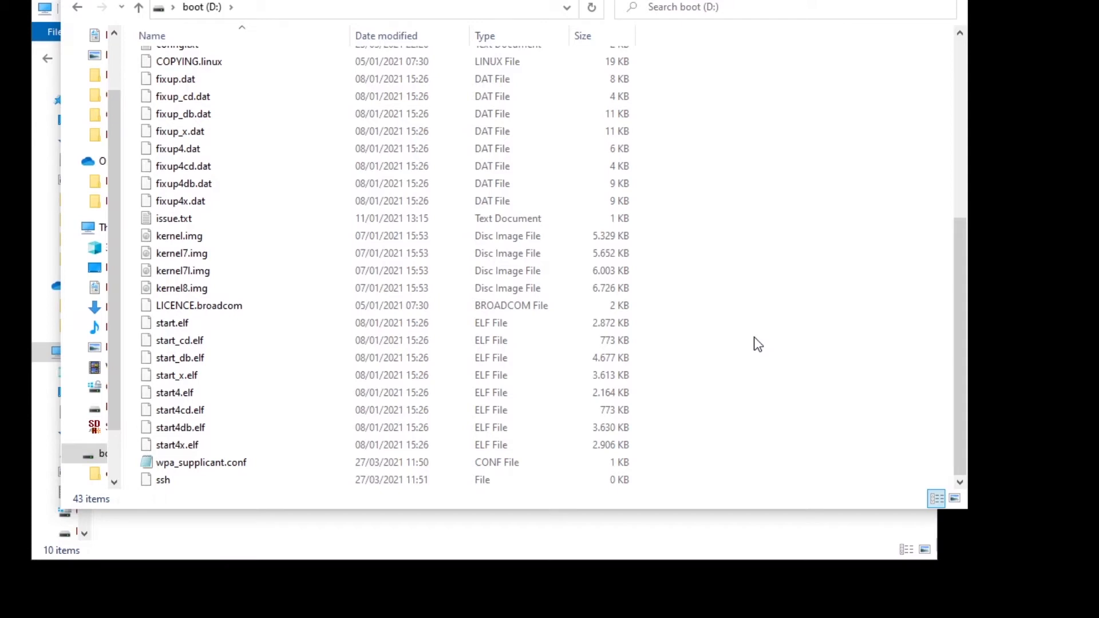
{"action": "left_click", "coordinate": [210, 270]}
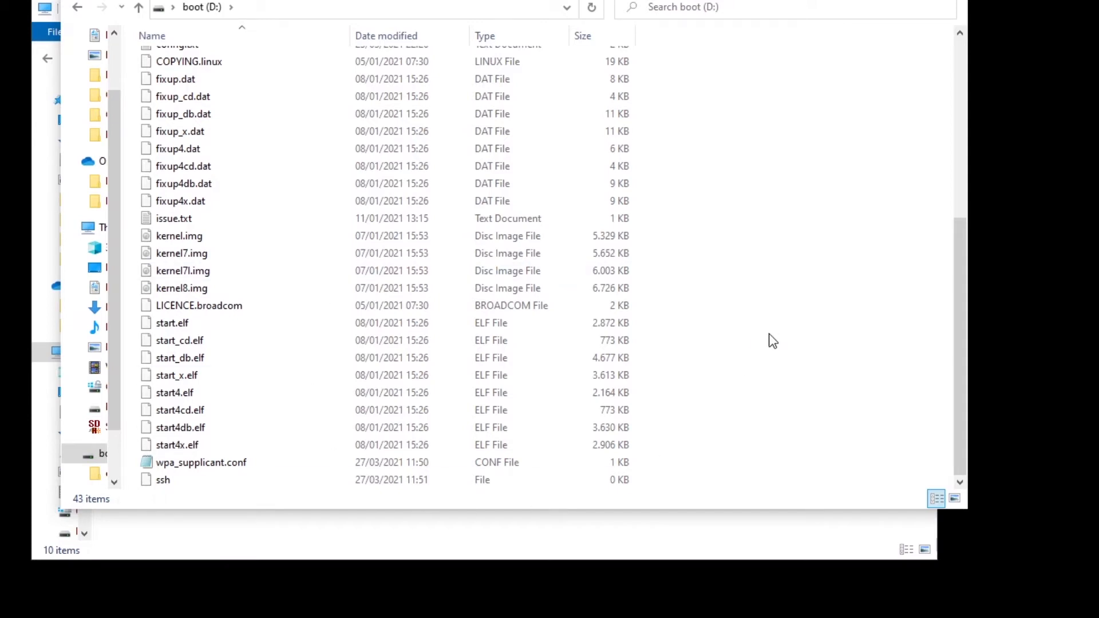
{"action": "mouse_move", "coordinate": [779, 345]}
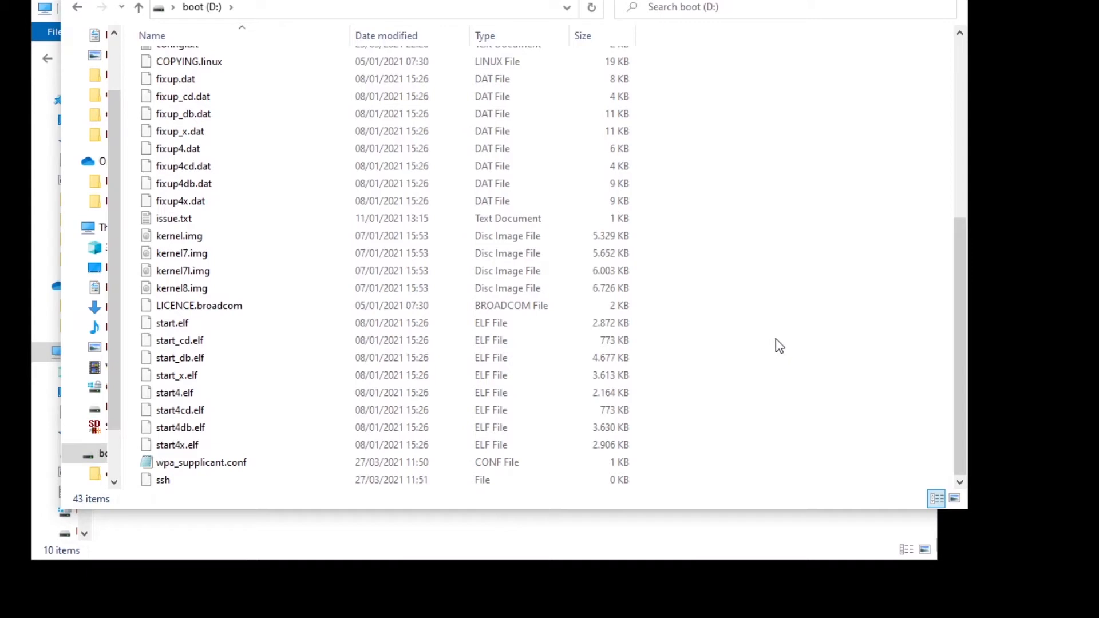
{"action": "mouse_move", "coordinate": [763, 345]}
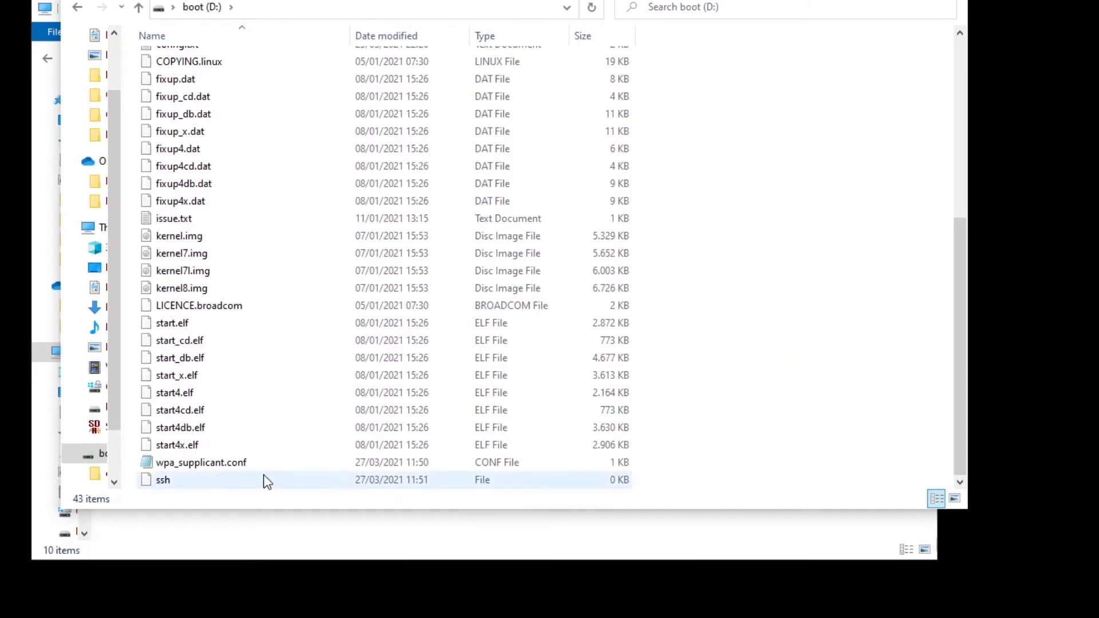
{"action": "mouse_move", "coordinate": [200, 461]}
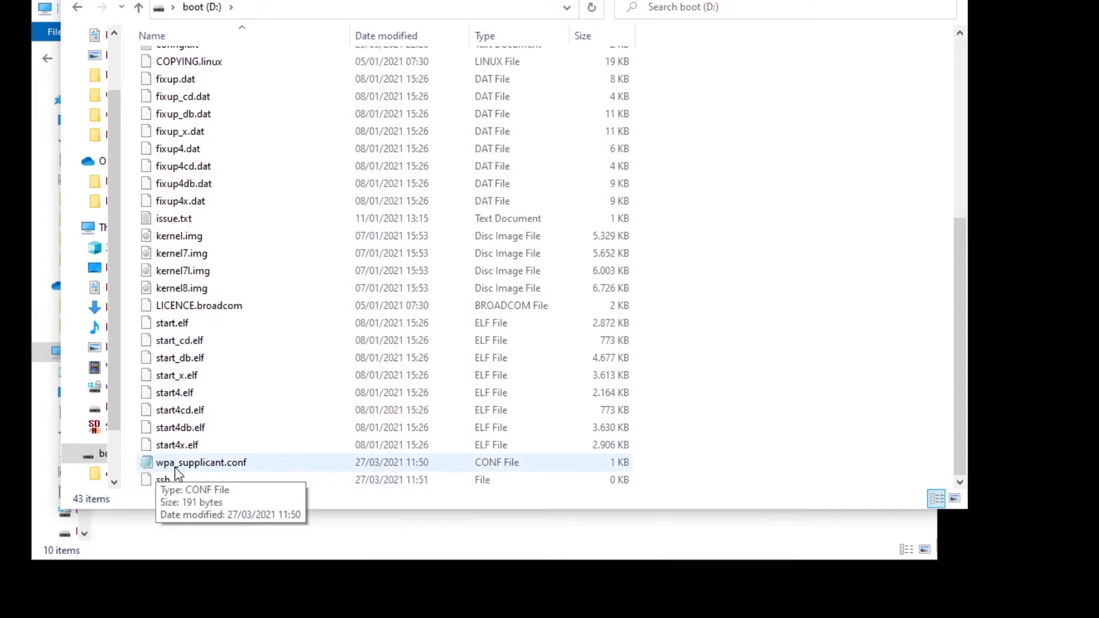
{"action": "left_click", "coordinate": [201, 461]}
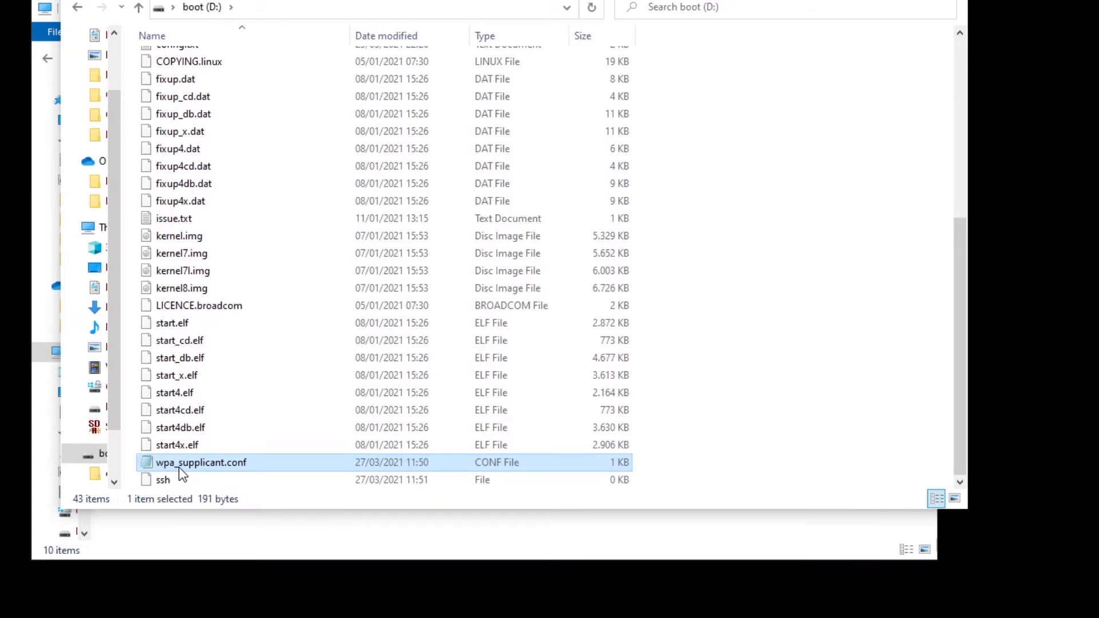
{"action": "mouse_move", "coordinate": [224, 469]}
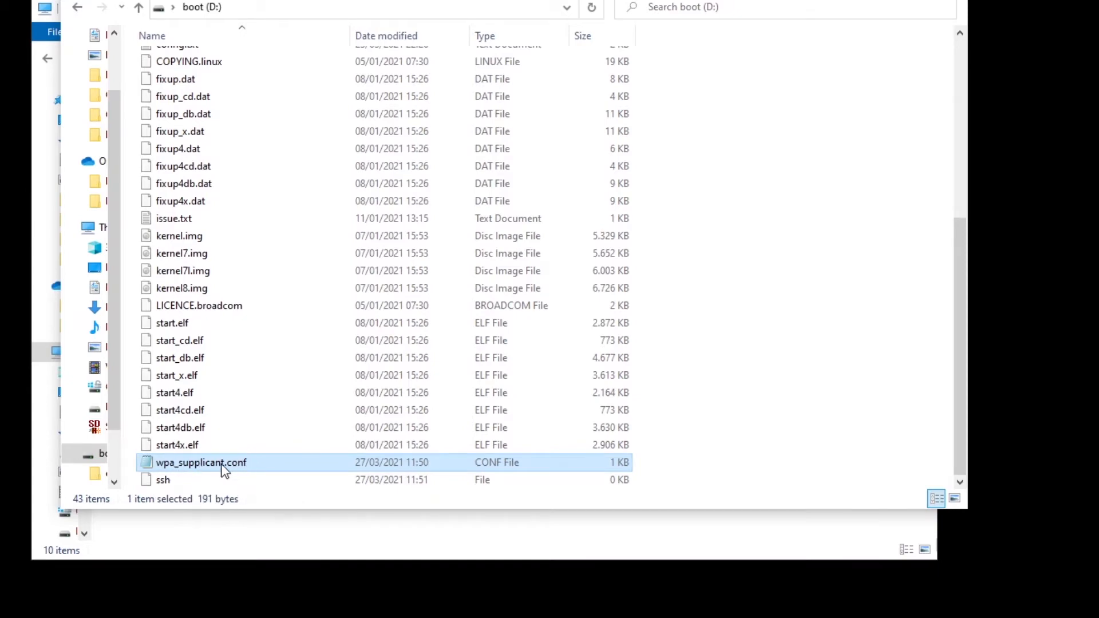
Step: Load wpa_supplicant.conf in Notepad and review its full Wi-Fi template text
{"action": "double_click", "coordinate": [201, 462]}
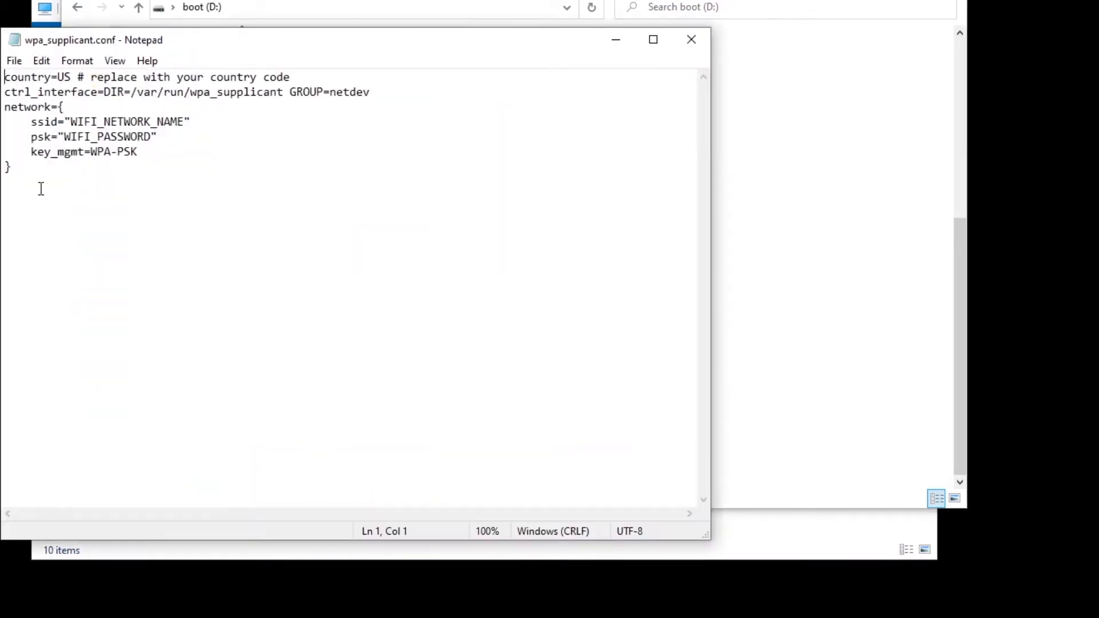
{"action": "key", "text": "ctrl+a"}
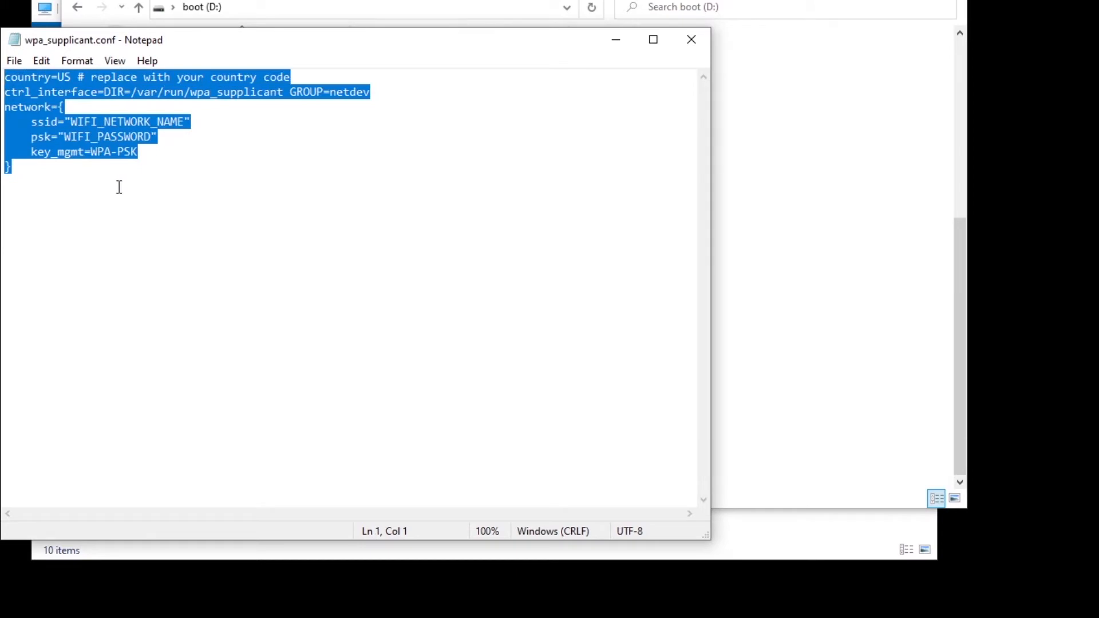
{"action": "left_click", "coordinate": [91, 179]}
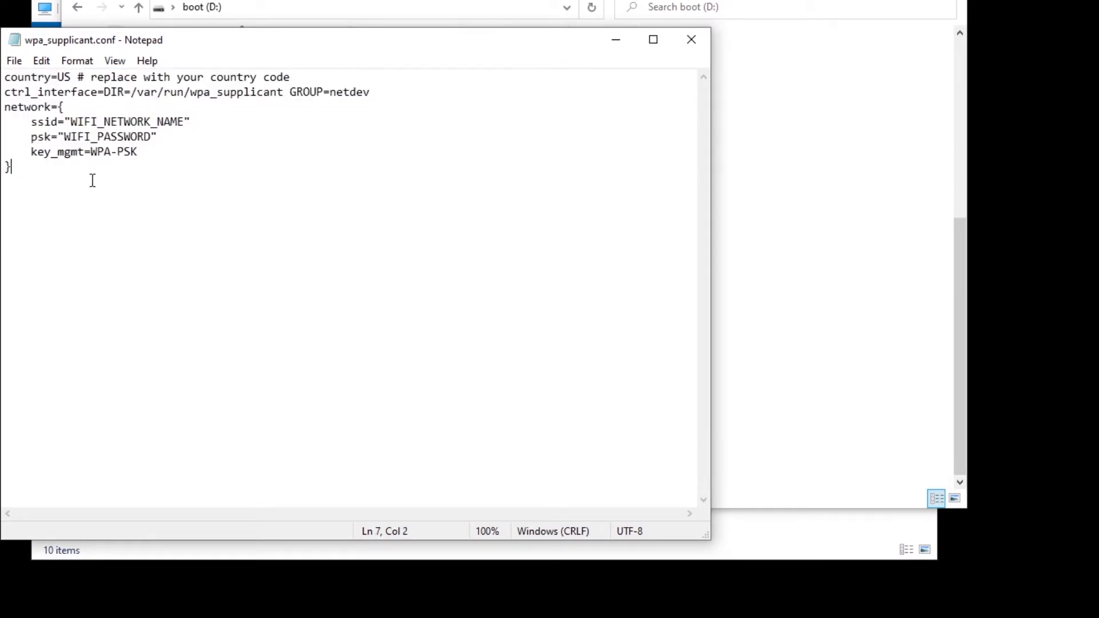
Step: Select the WIFI_NETWORK_NAME ssid placeholder, then move to the psk password placeholder
{"action": "double_click", "coordinate": [81, 121]}
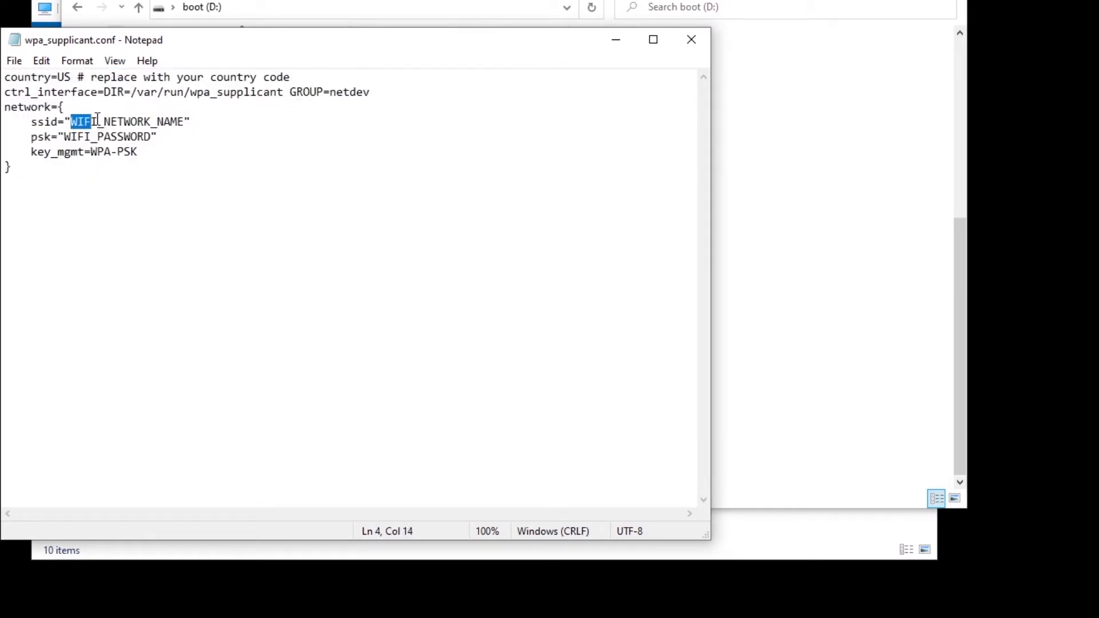
{"action": "double_click", "coordinate": [126, 121]}
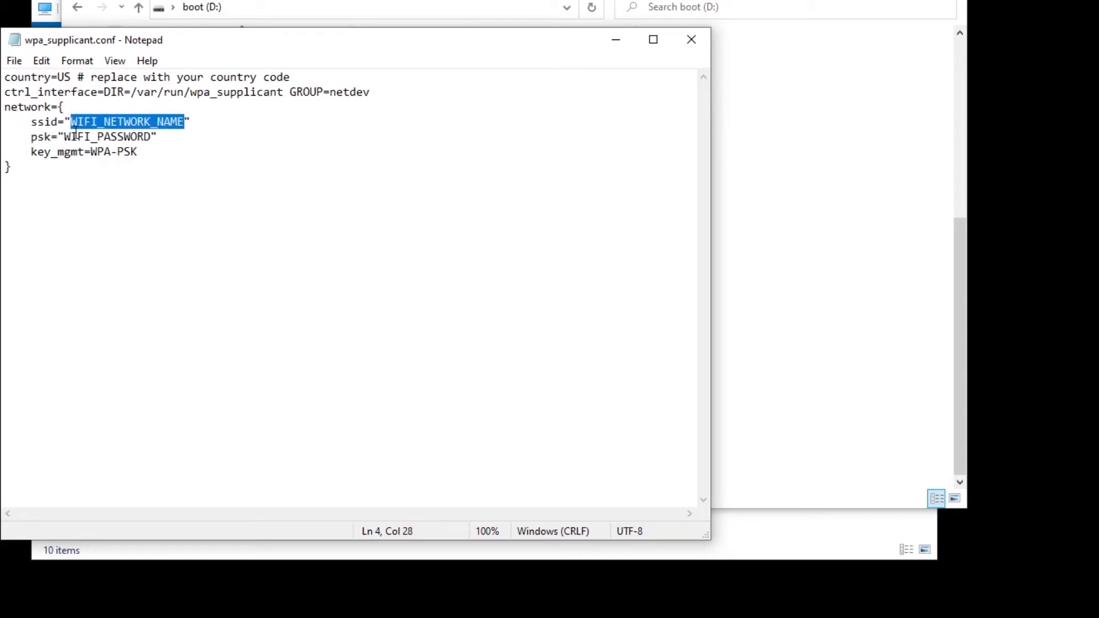
{"action": "left_click", "coordinate": [65, 136]}
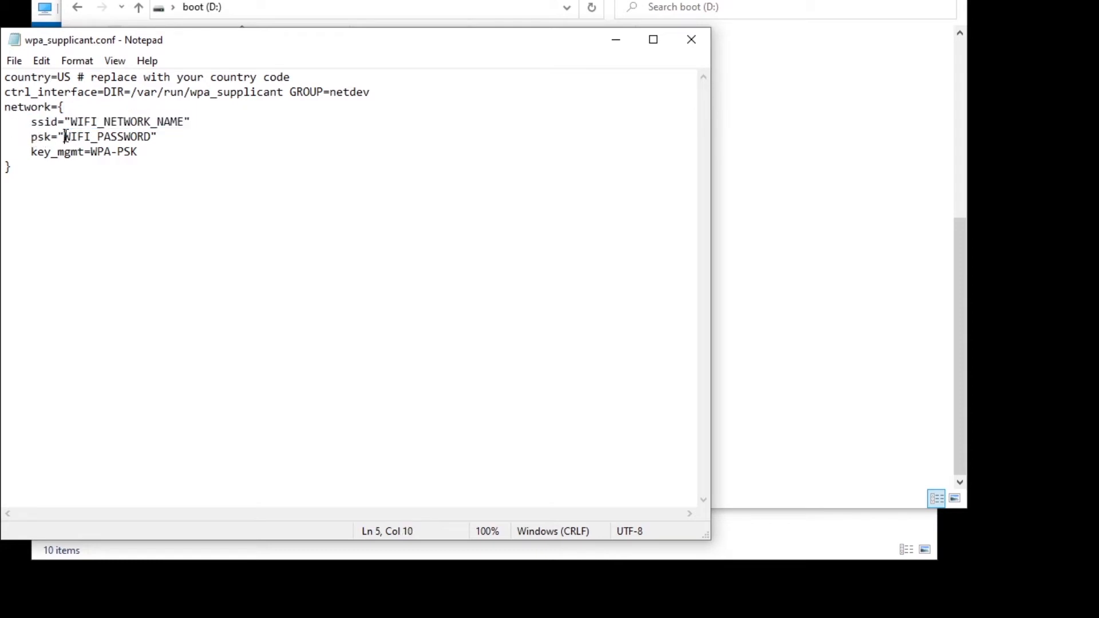
{"action": "left_click", "coordinate": [152, 136]}
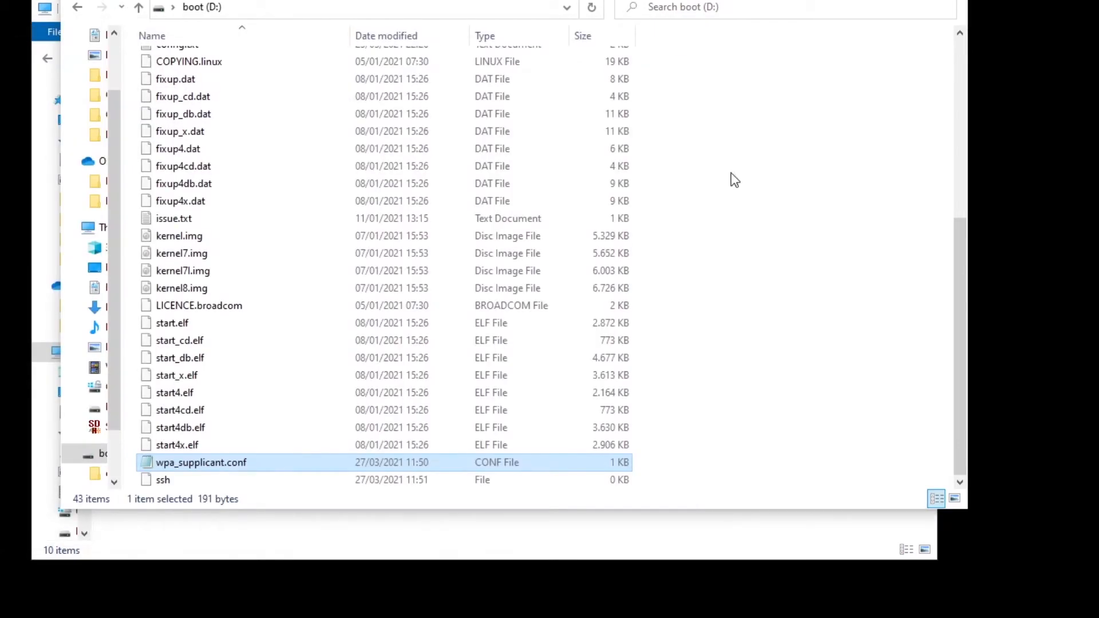
Step: Confirm the empty ssh file on boot (D:), then eject the SDHC card from This PC
{"action": "left_click", "coordinate": [164, 479]}
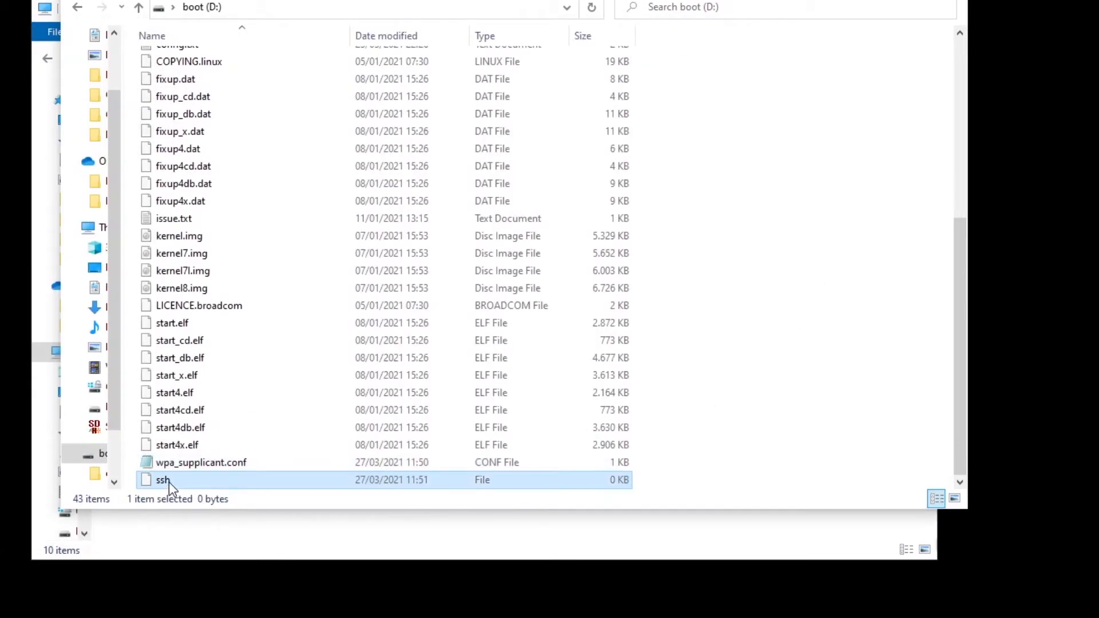
{"action": "left_click", "coordinate": [757, 389]}
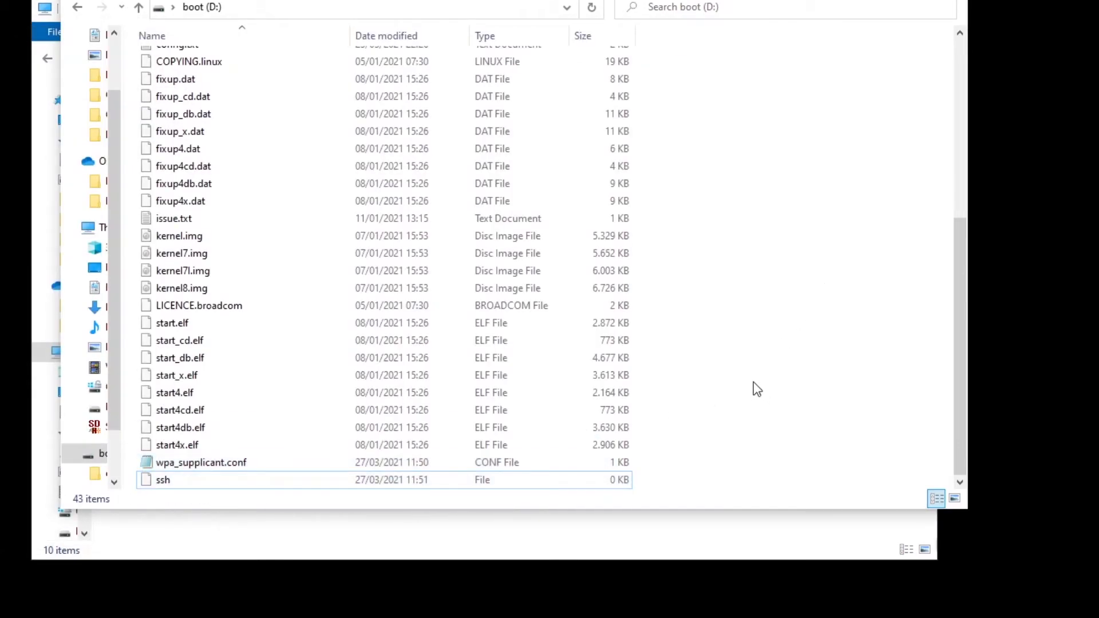
{"action": "mouse_move", "coordinate": [783, 370]}
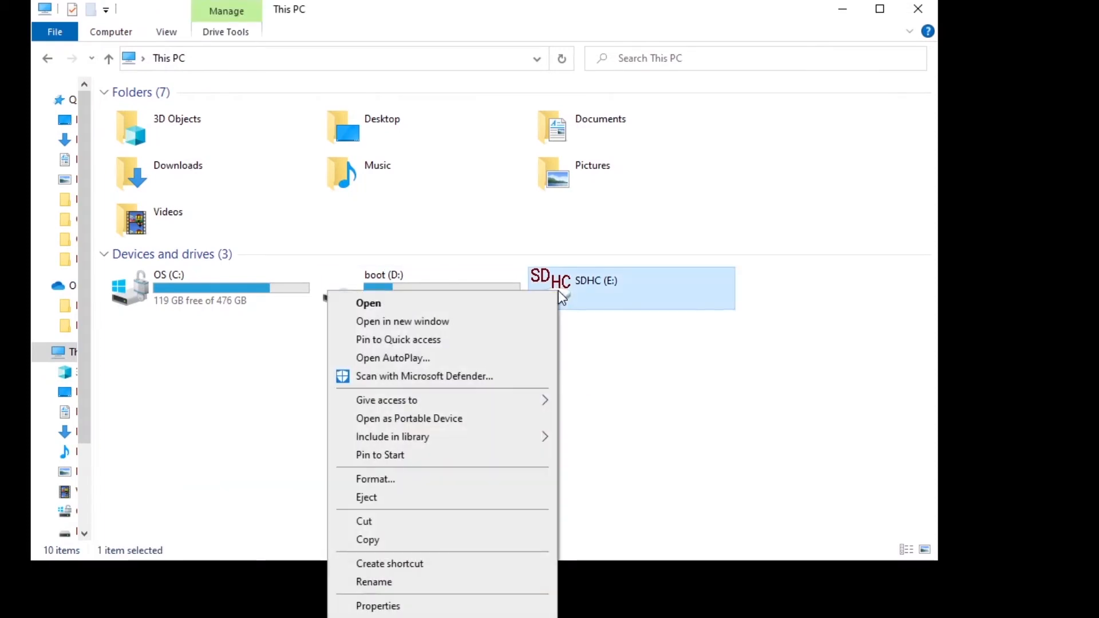
{"action": "left_click", "coordinate": [366, 497]}
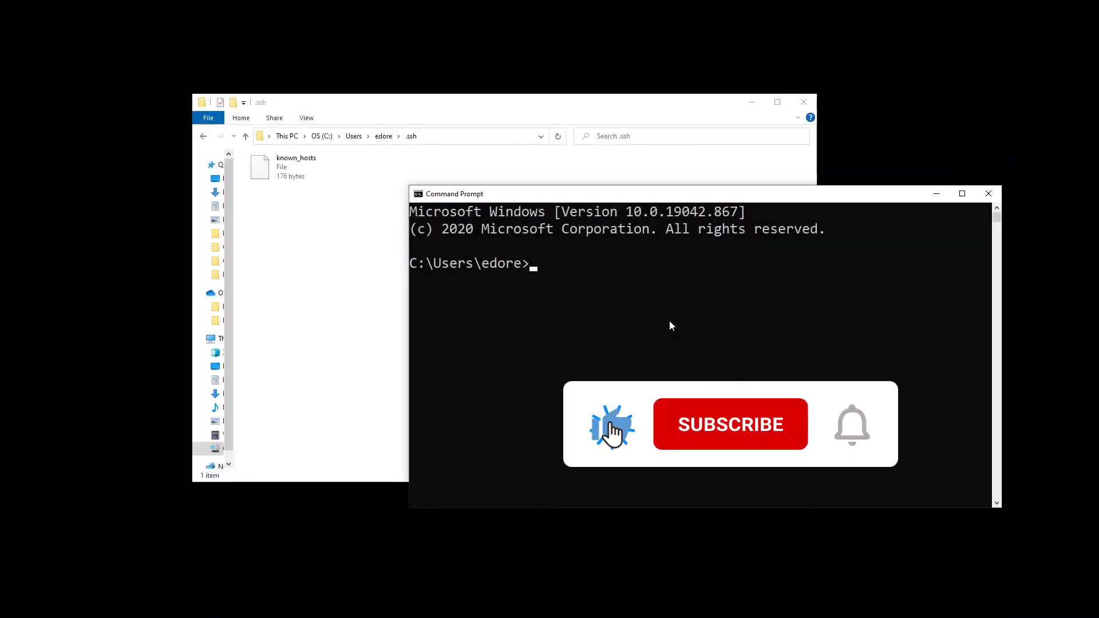
{"action": "left_click", "coordinate": [729, 424]}
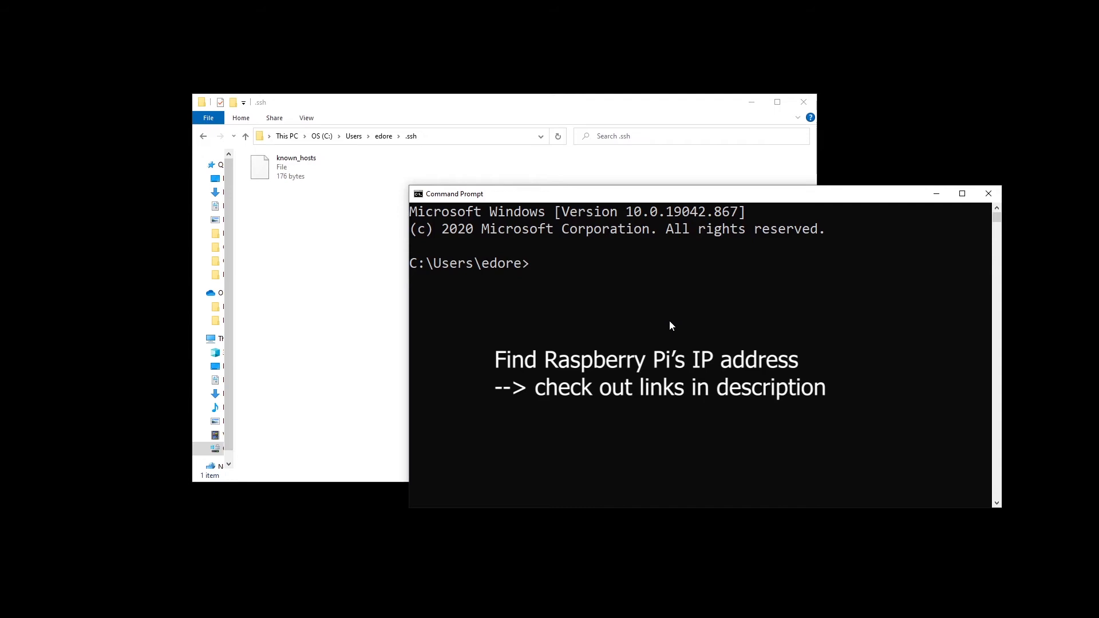
{"action": "mouse_move", "coordinate": [827, 73]}
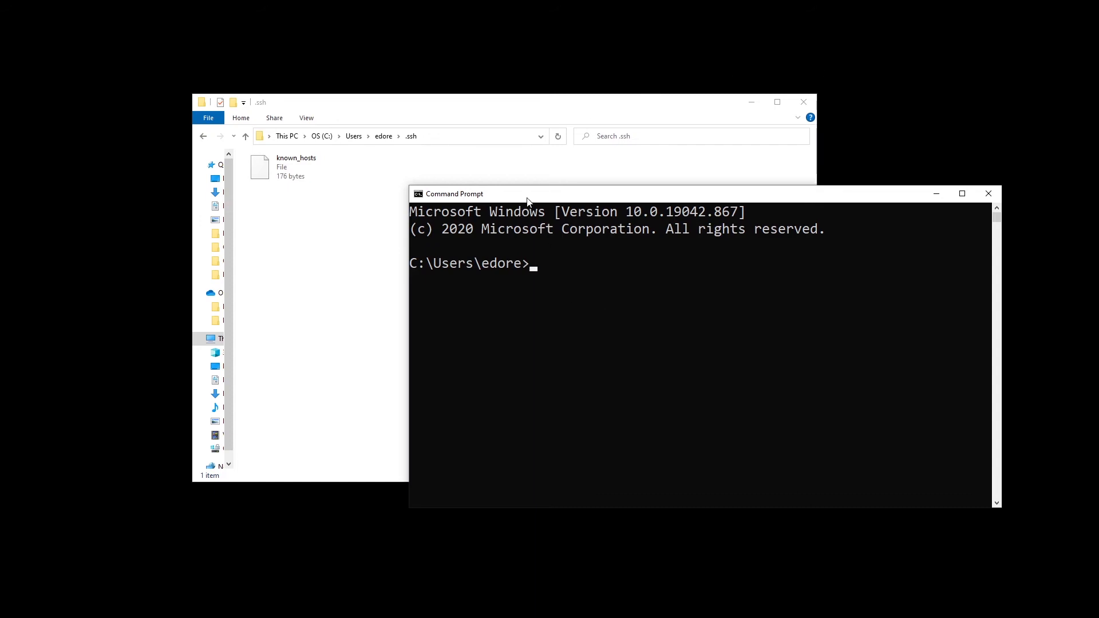
{"action": "mouse_move", "coordinate": [560, 234]}
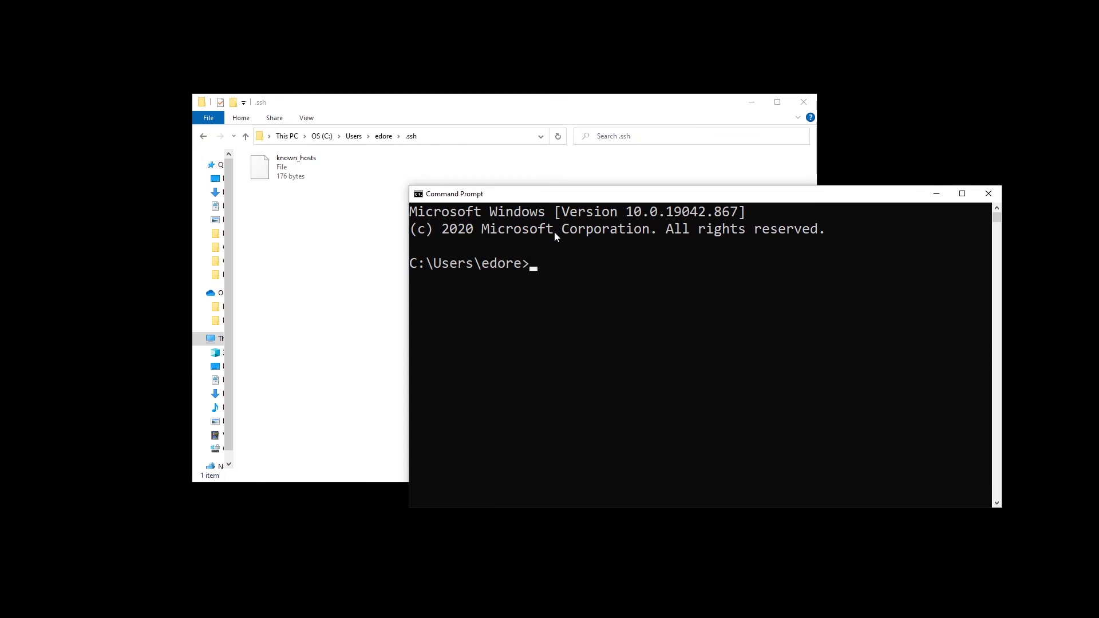
Step: Select the known_hosts file in the user's .ssh folder for deletion
{"action": "left_click", "coordinate": [386, 221]}
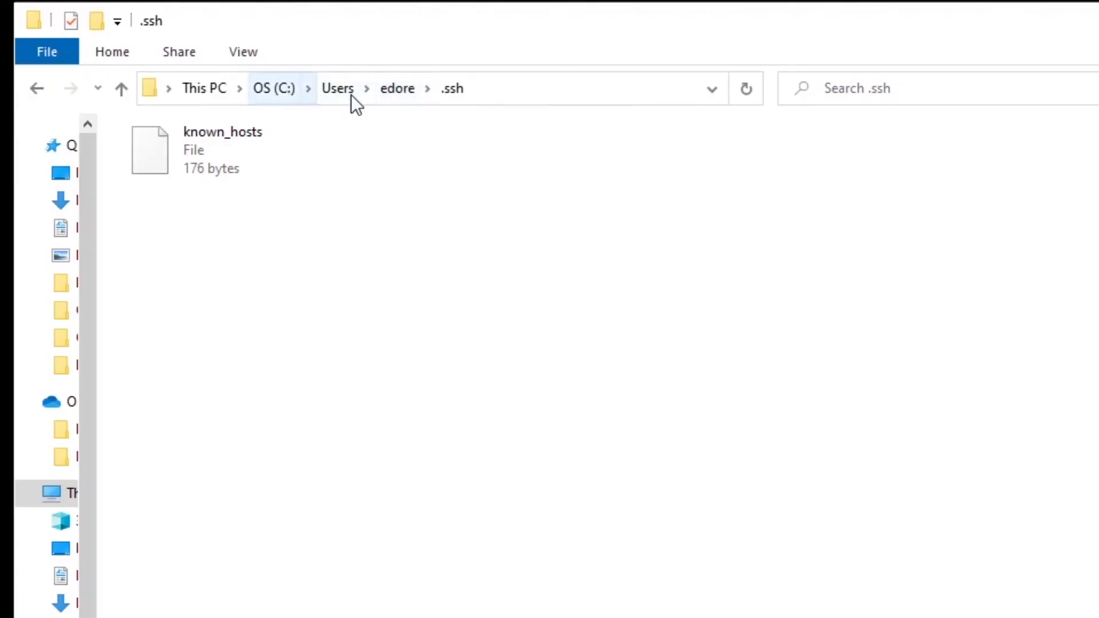
{"action": "mouse_move", "coordinate": [452, 88]}
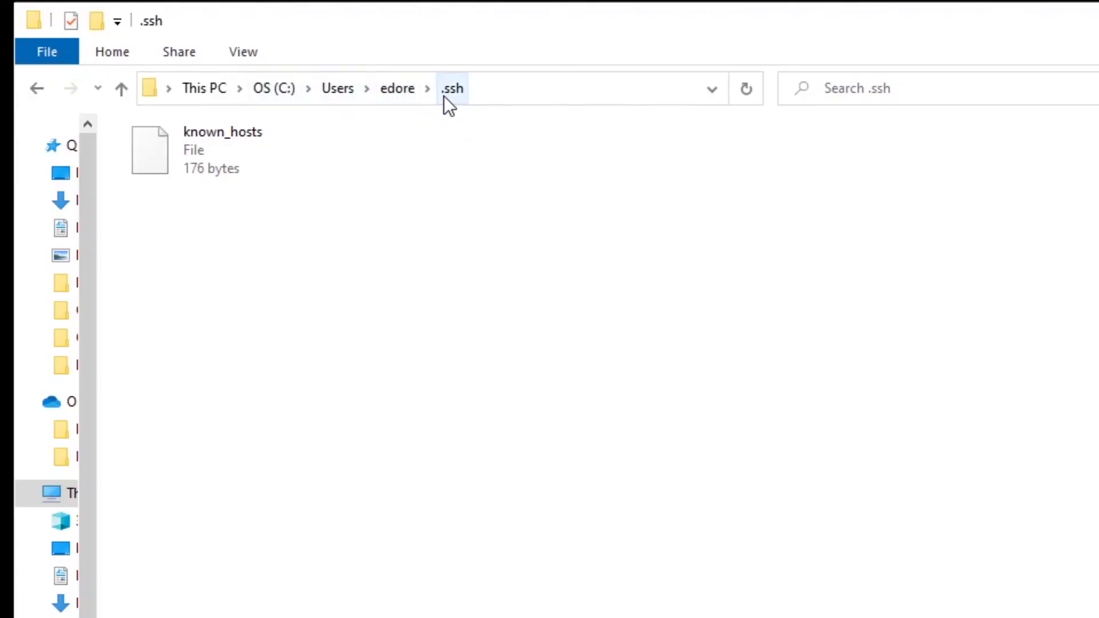
{"action": "mouse_move", "coordinate": [478, 178]}
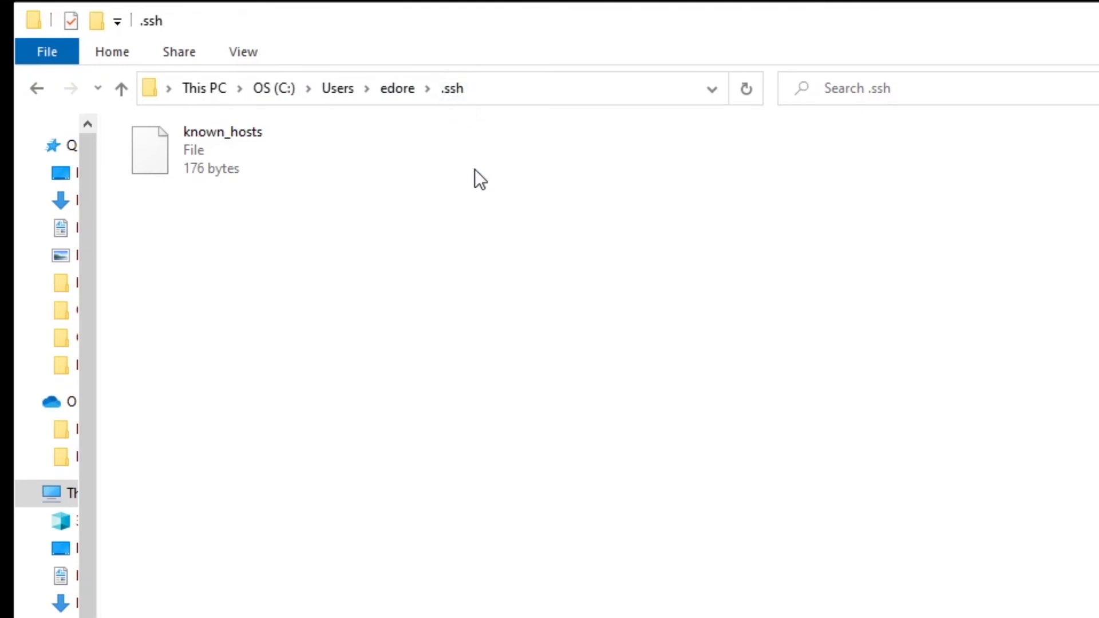
{"action": "left_click", "coordinate": [222, 149]}
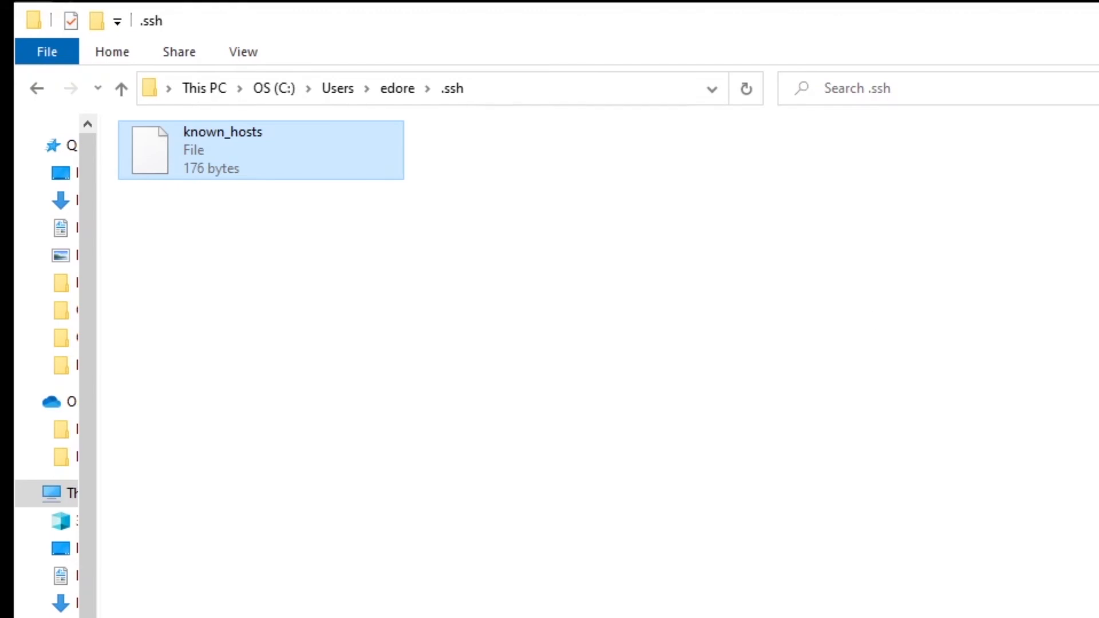
{"action": "mouse_move", "coordinate": [408, 323]}
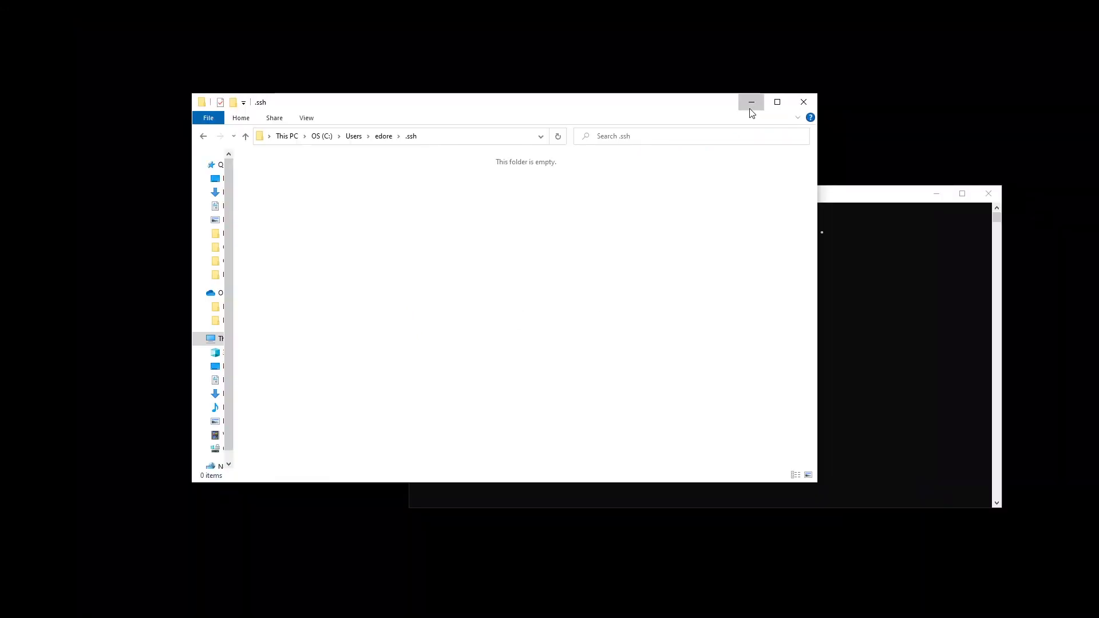
{"action": "left_click", "coordinate": [750, 101]}
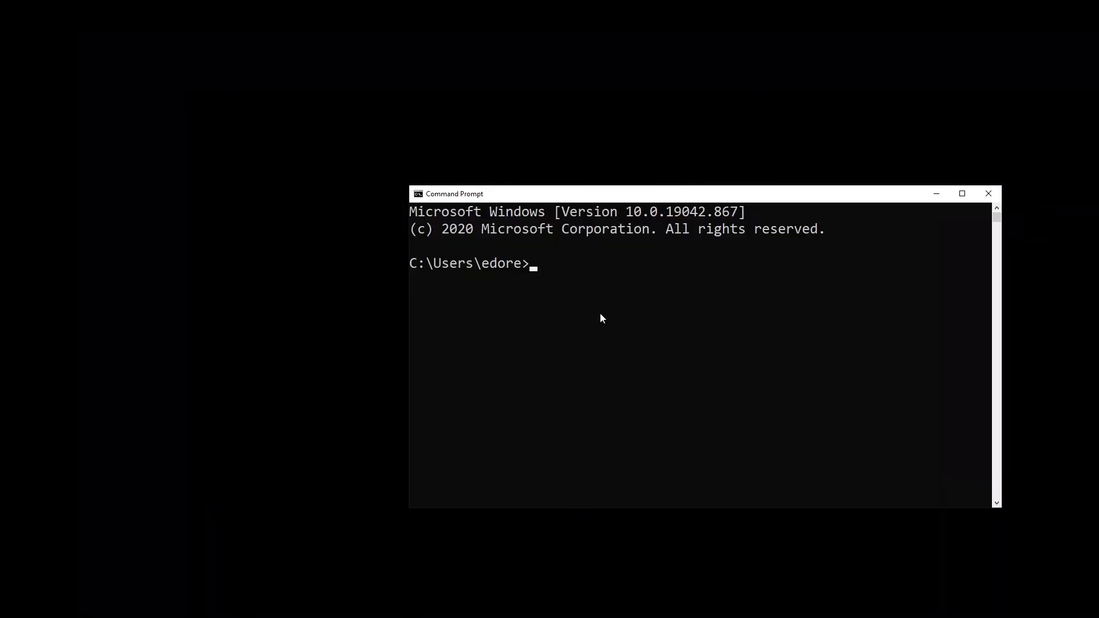
{"action": "type", "text": "ssh"}
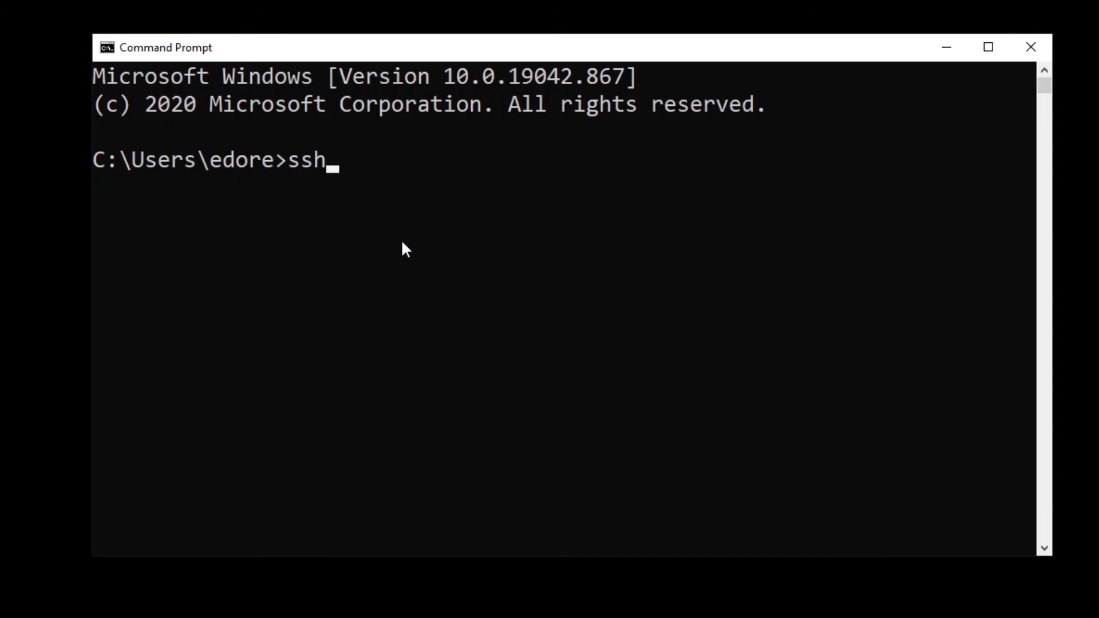
{"action": "type", "text": "pi"}
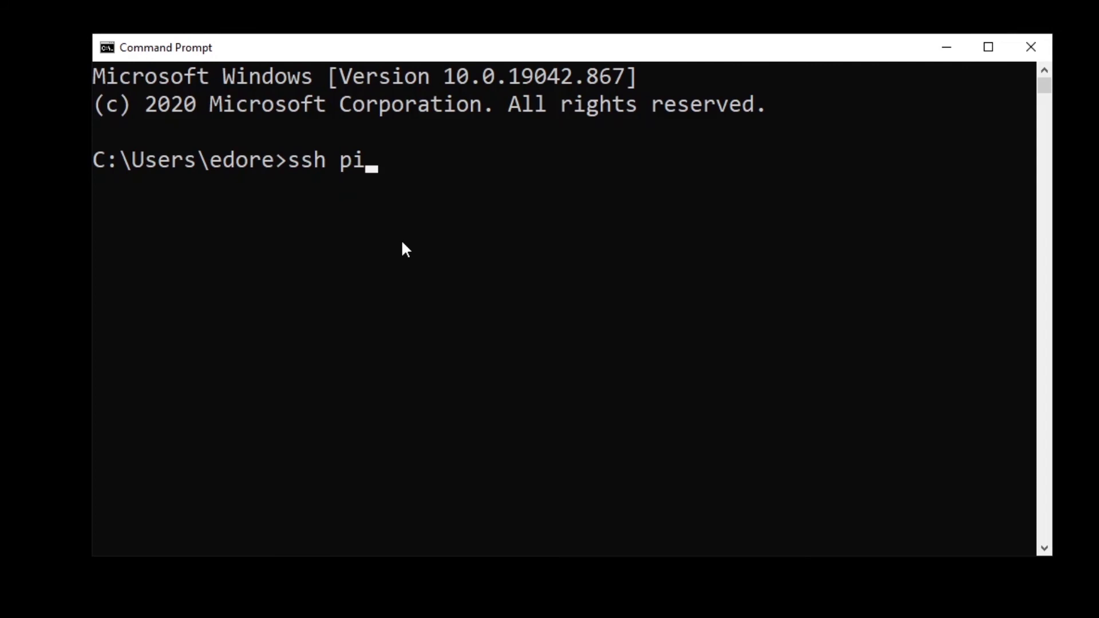
{"action": "type", "text": "@"}
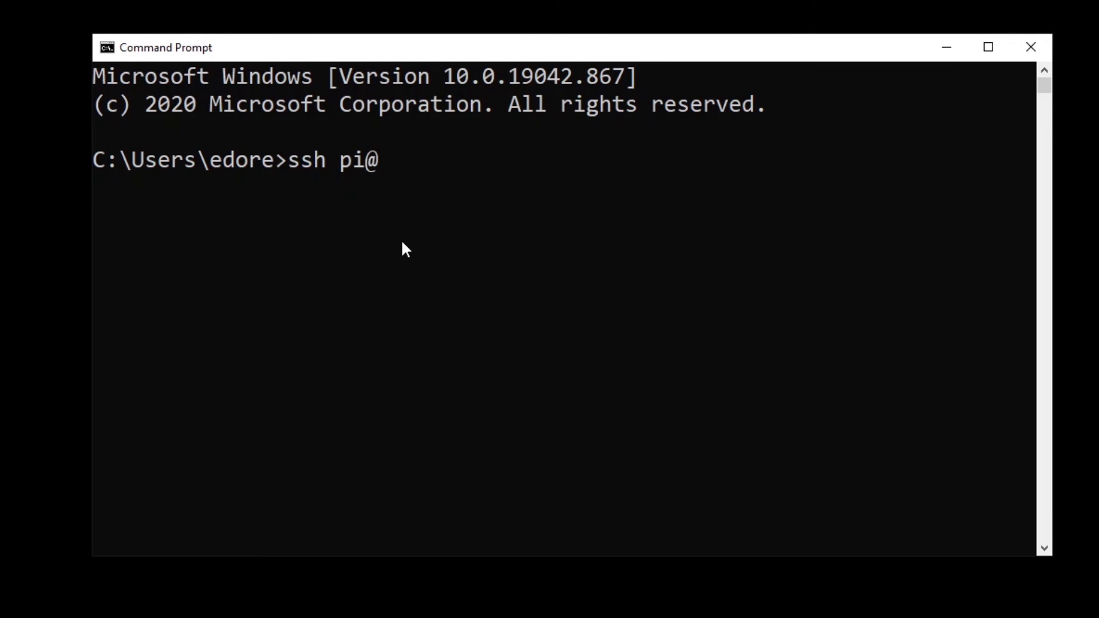
{"action": "type", "text": "192."}
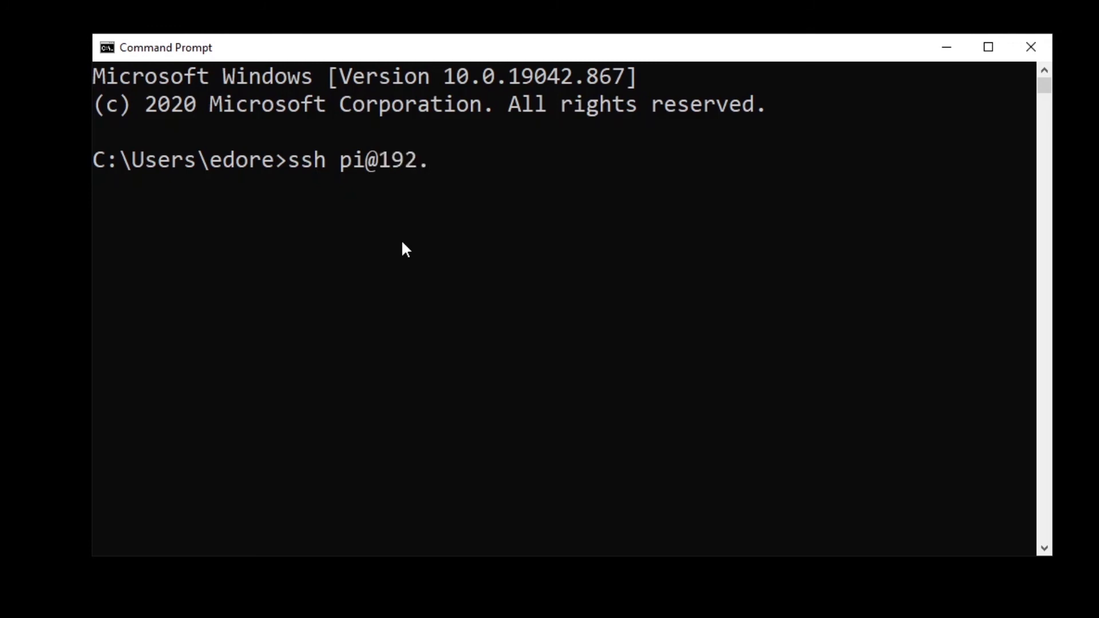
{"action": "type", "text": "168."}
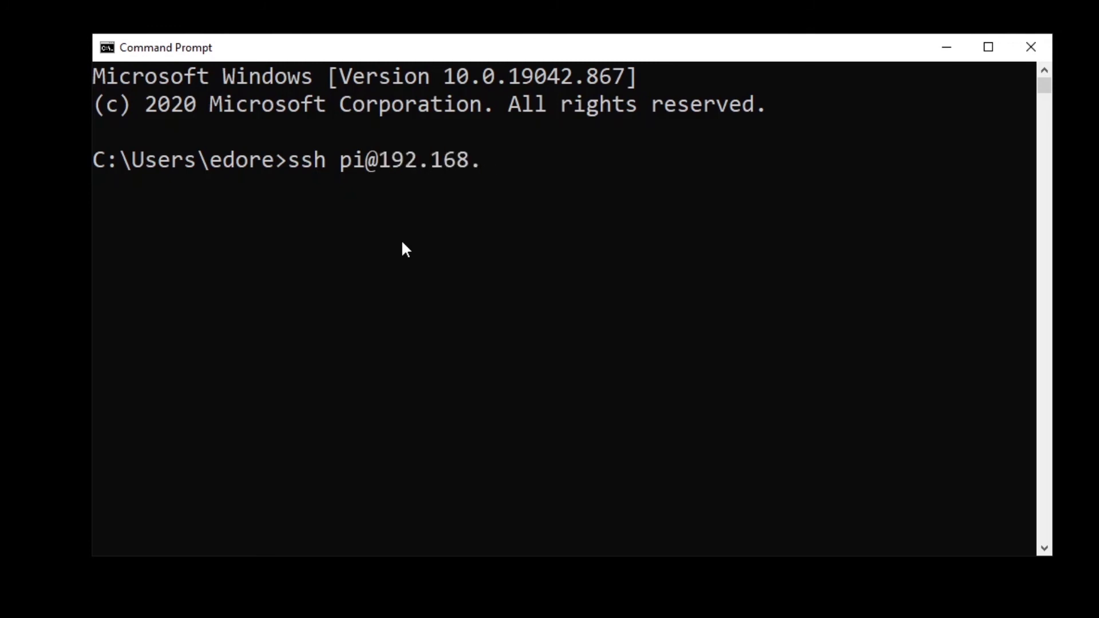
{"action": "type", "text": "43.56"}
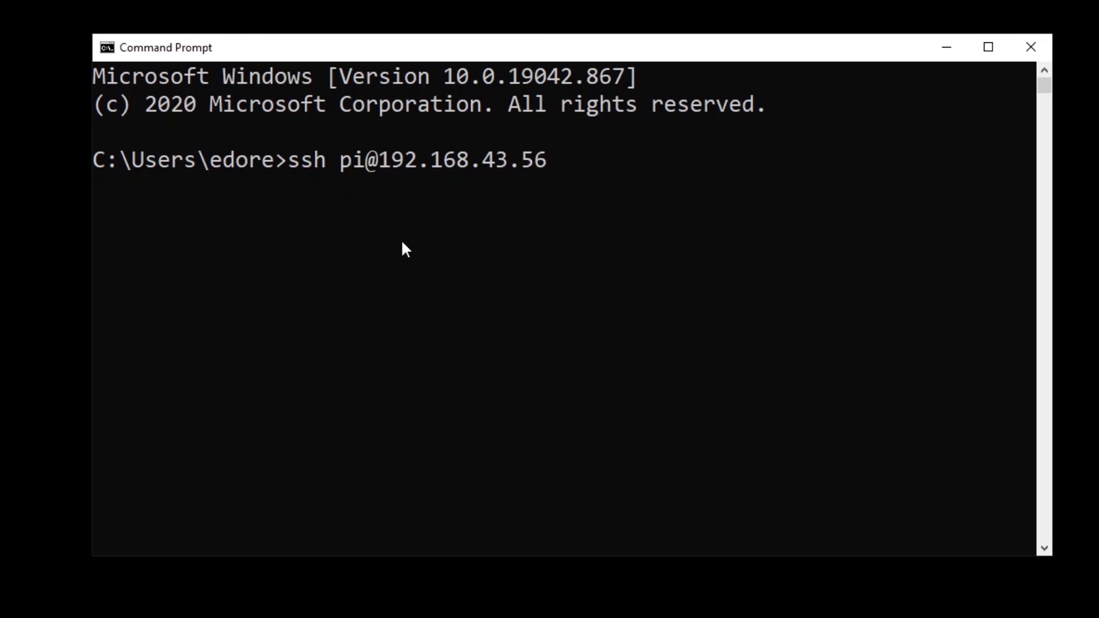
{"action": "key", "text": "Return"}
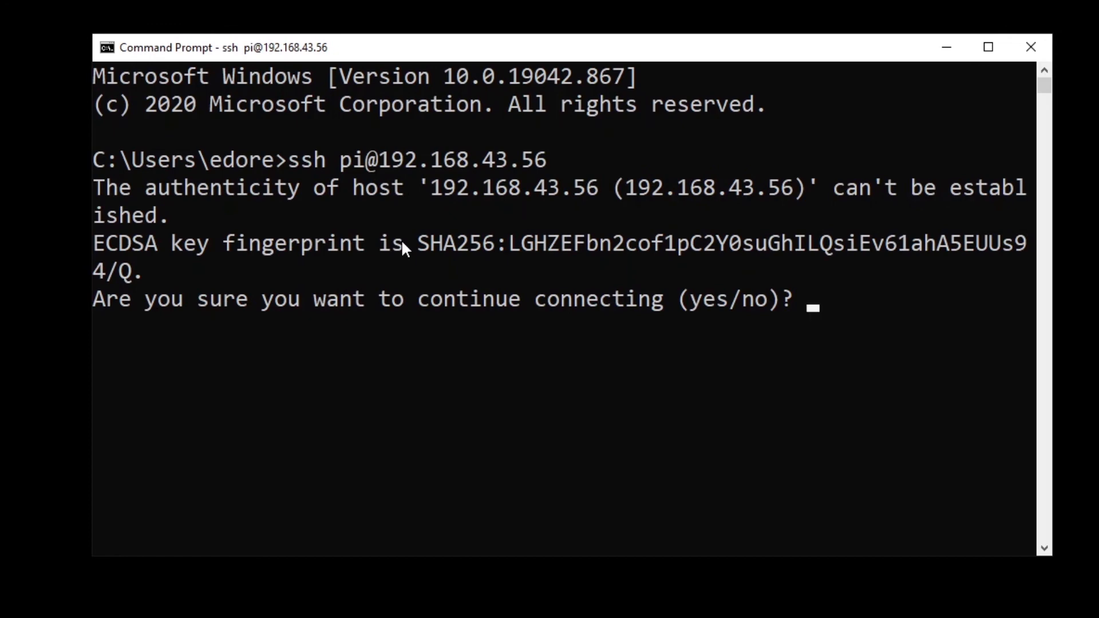
{"action": "type", "text": "yes"}
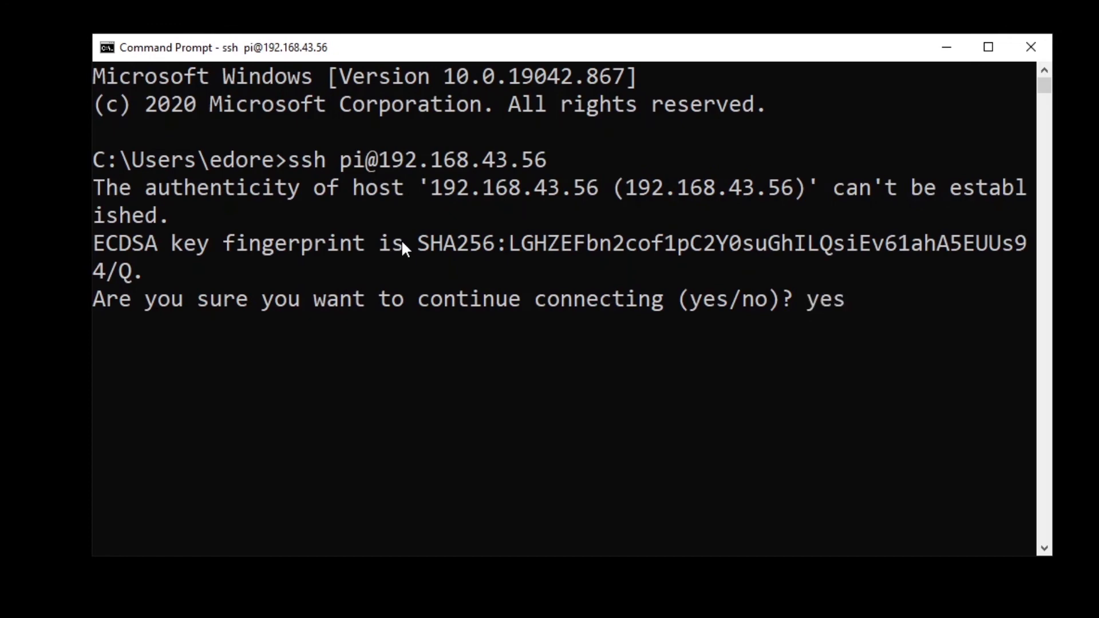